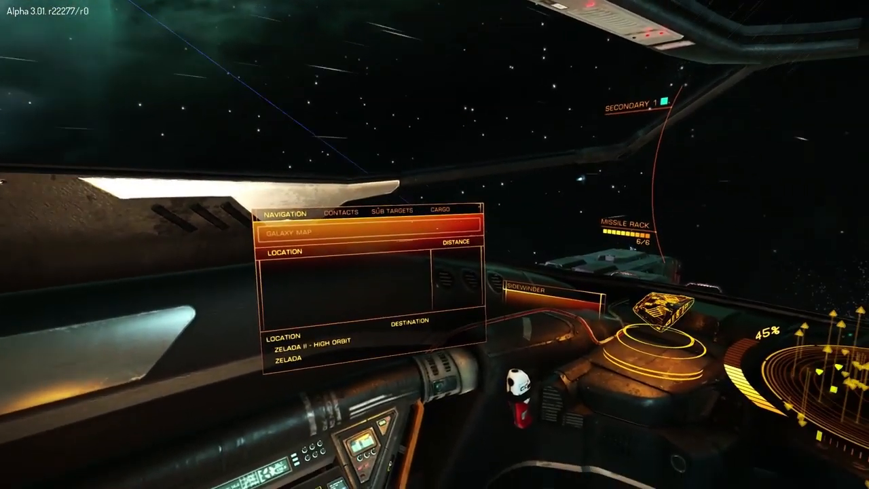
{"action": "left_click", "coordinate": [335, 212]}
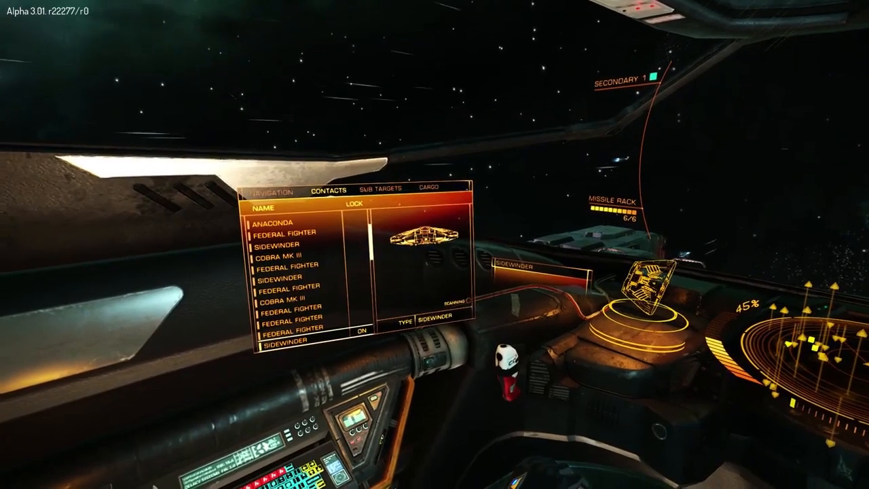
{"action": "left_click", "coordinate": [371, 190]}
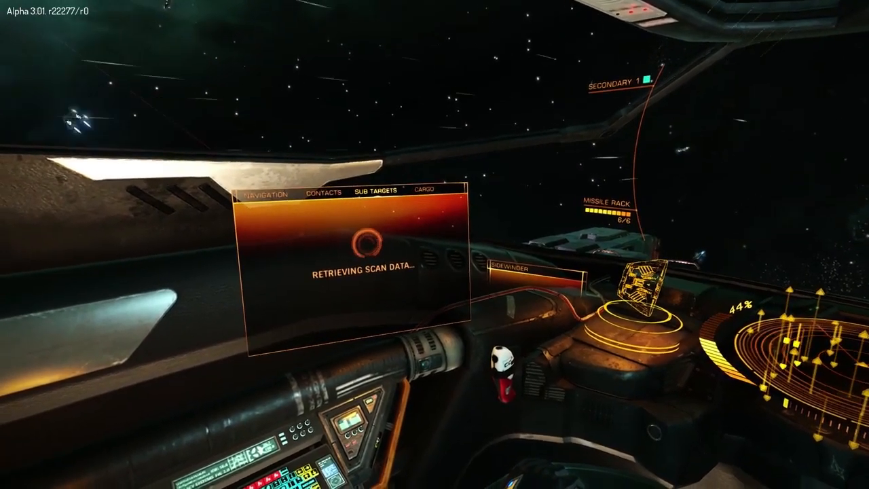